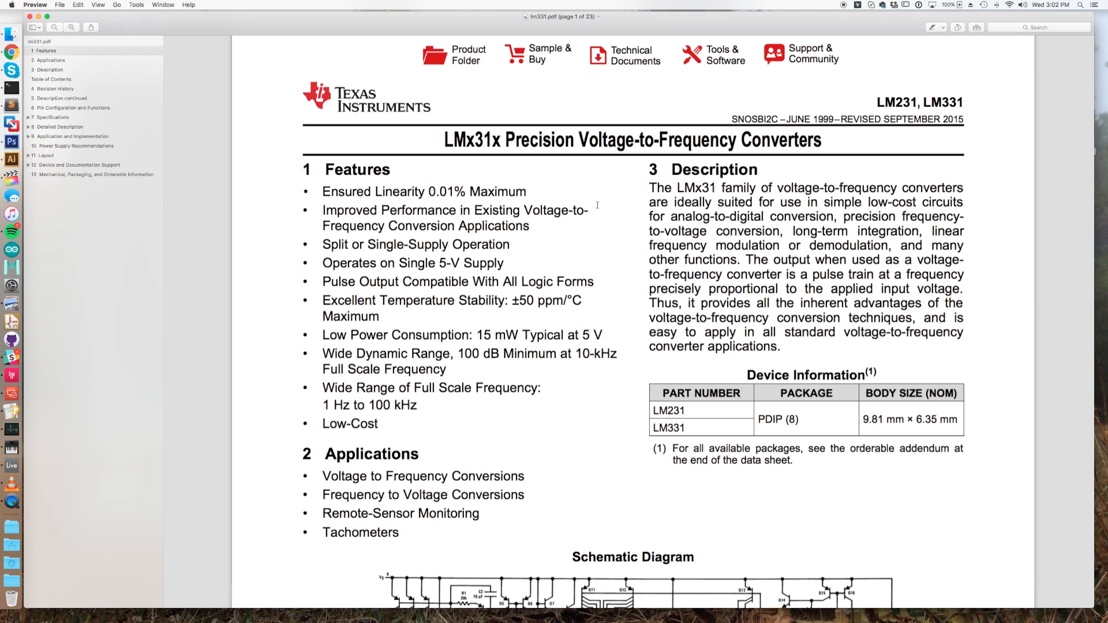
mouse_move(613, 238)
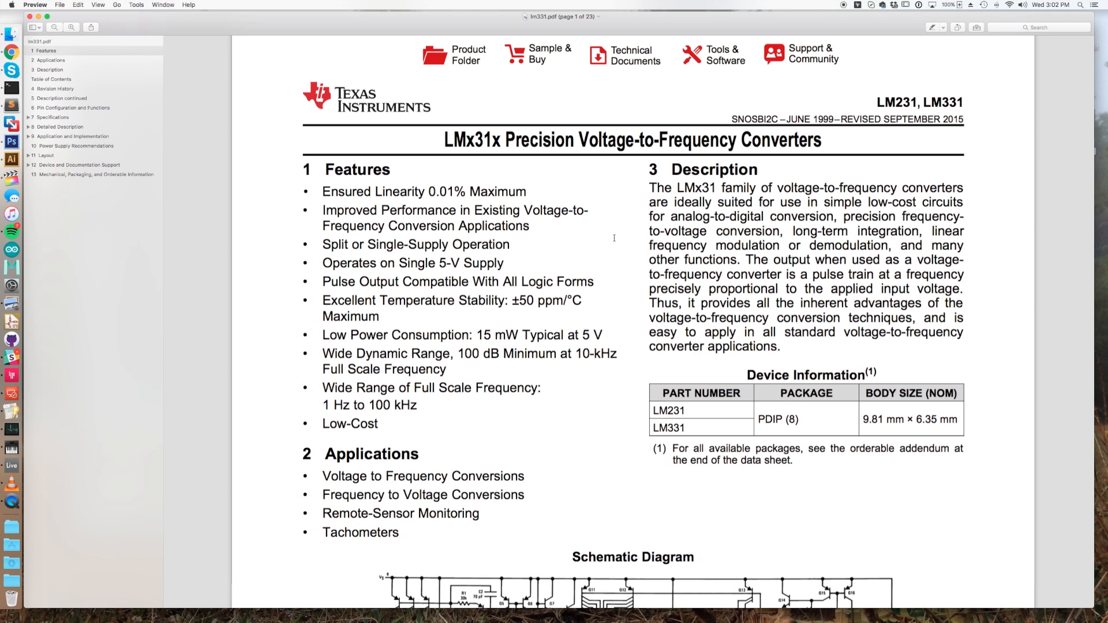
Scroll page 1 of lm331.pdf so the whole Schematic Diagram is visible.
scroll("down", 3)
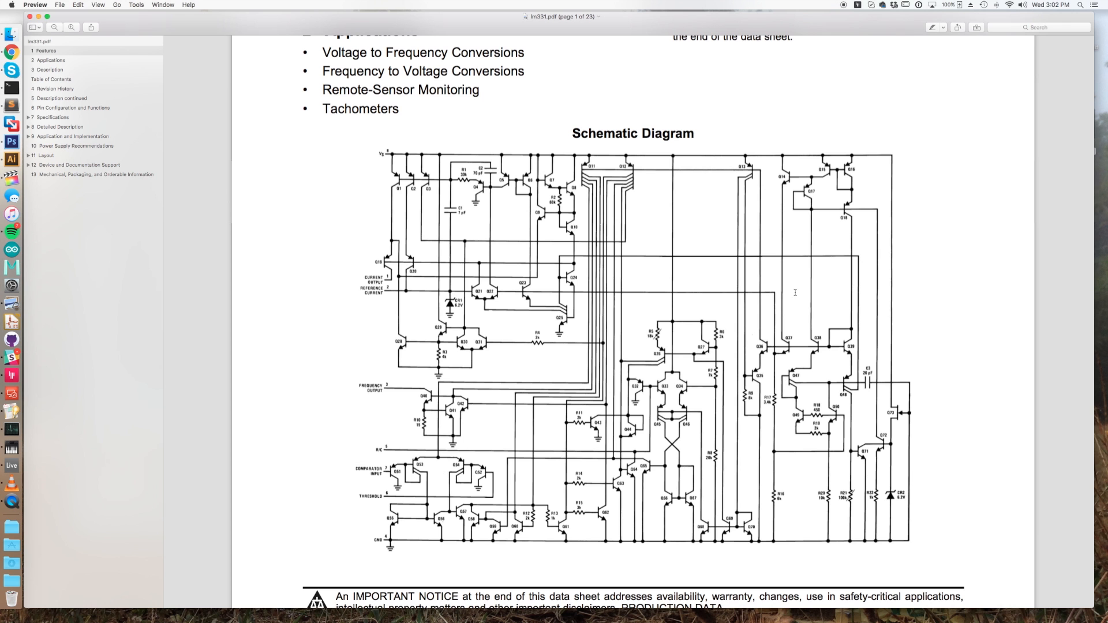
mouse_move(691, 437)
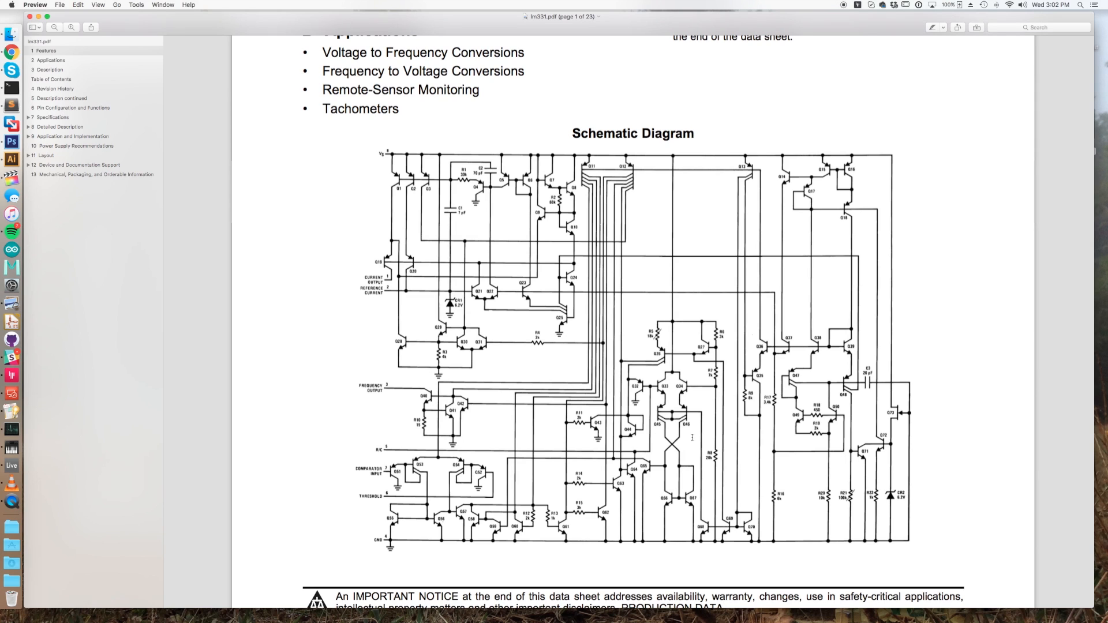
mouse_move(805, 312)
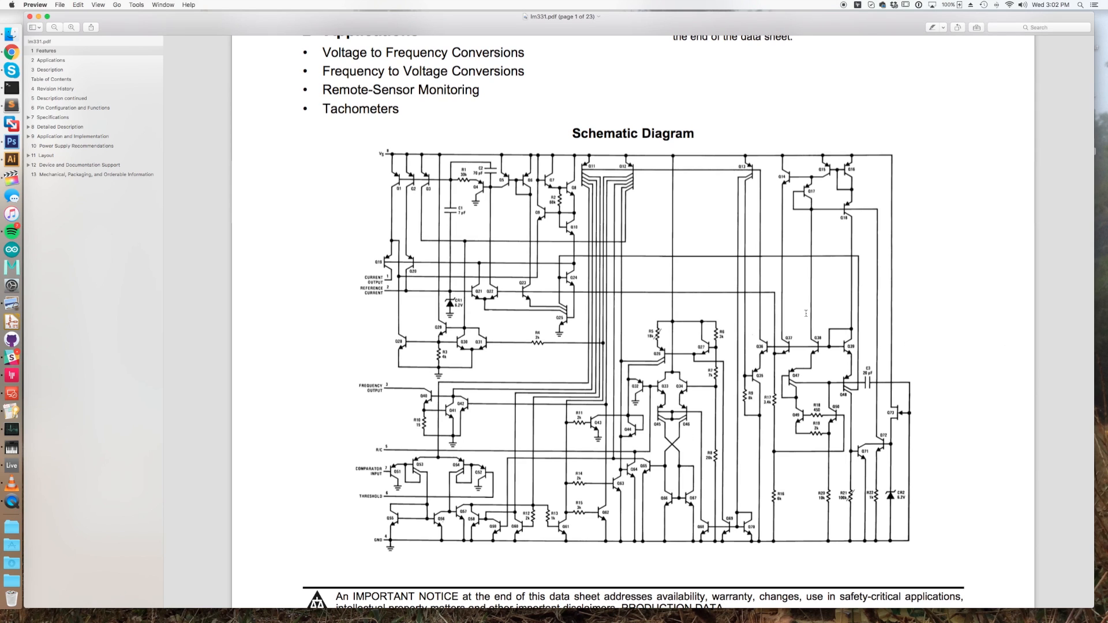
mouse_move(643, 334)
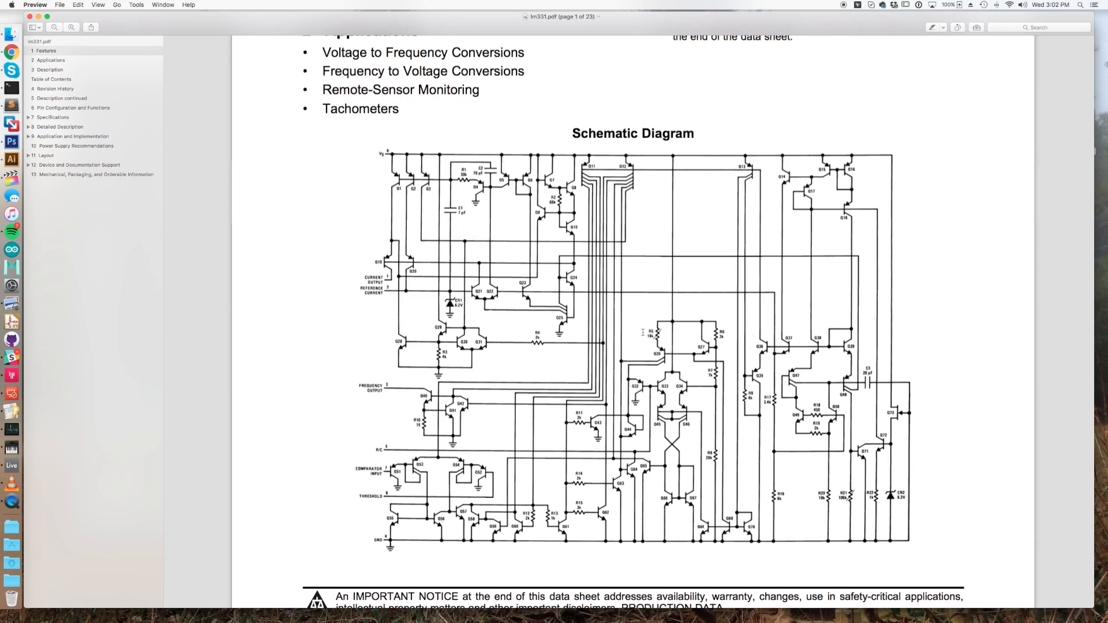
mouse_move(719, 309)
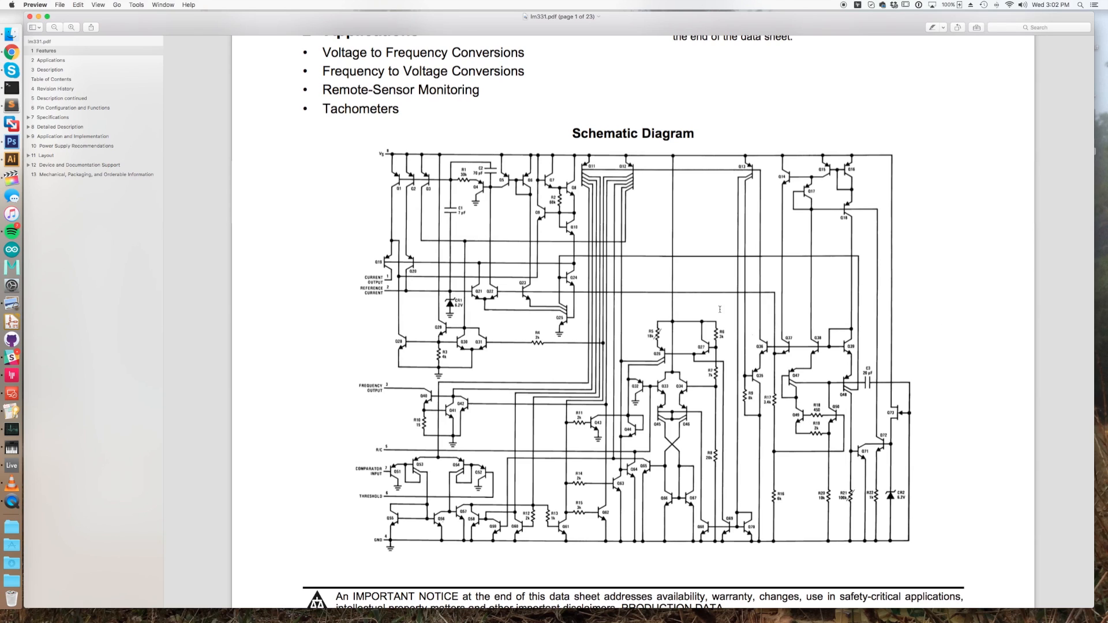
scroll("up", 3)
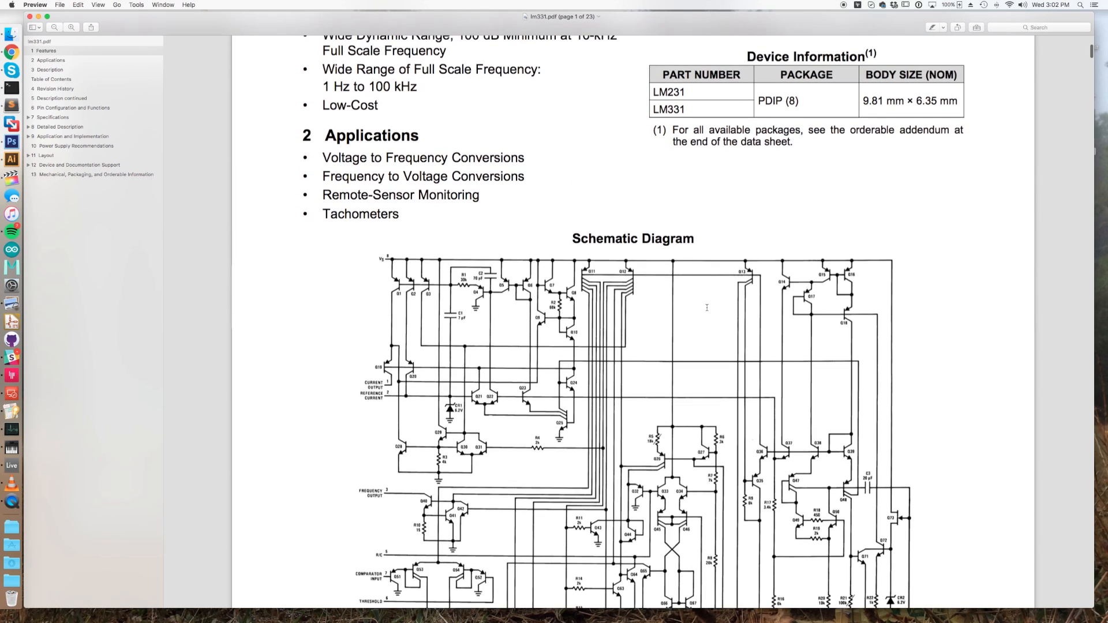
scroll("up", 3)
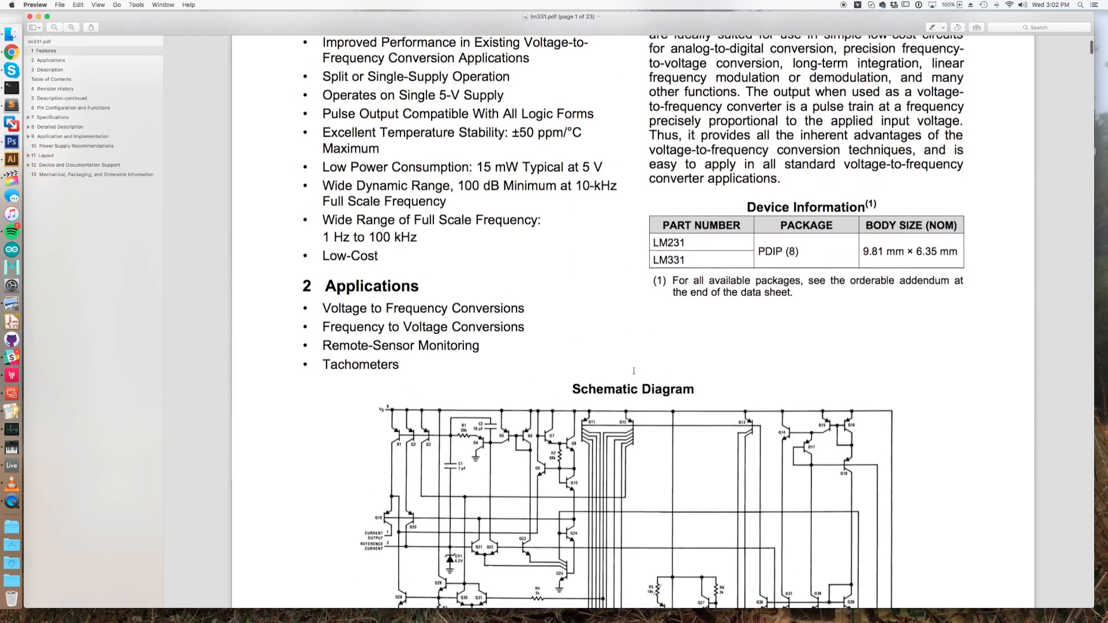
scroll("up", 3)
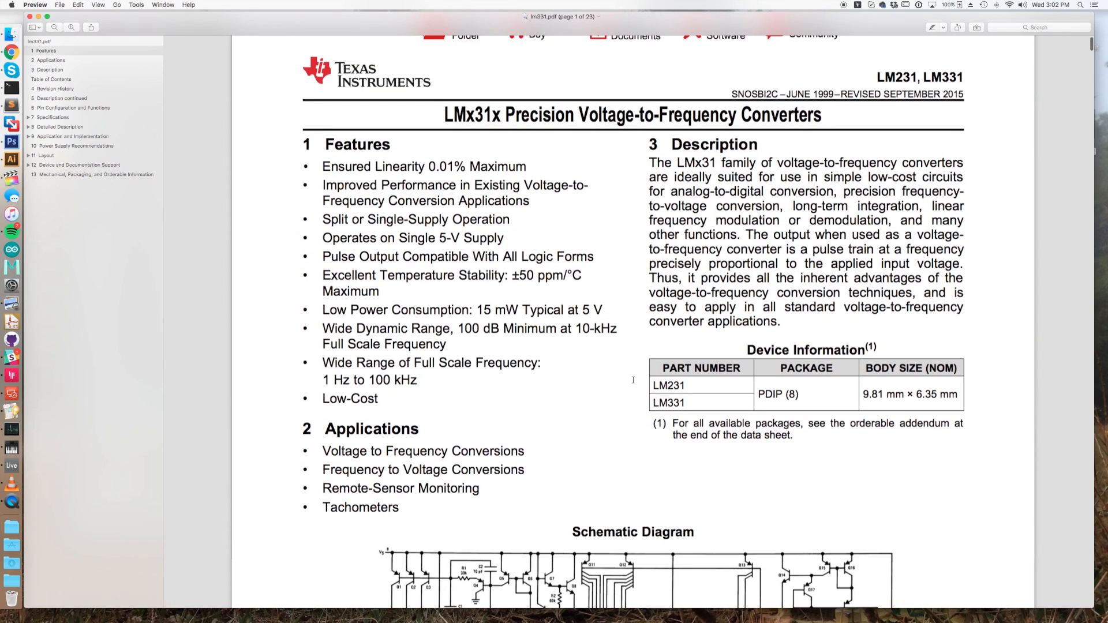
mouse_move(553, 250)
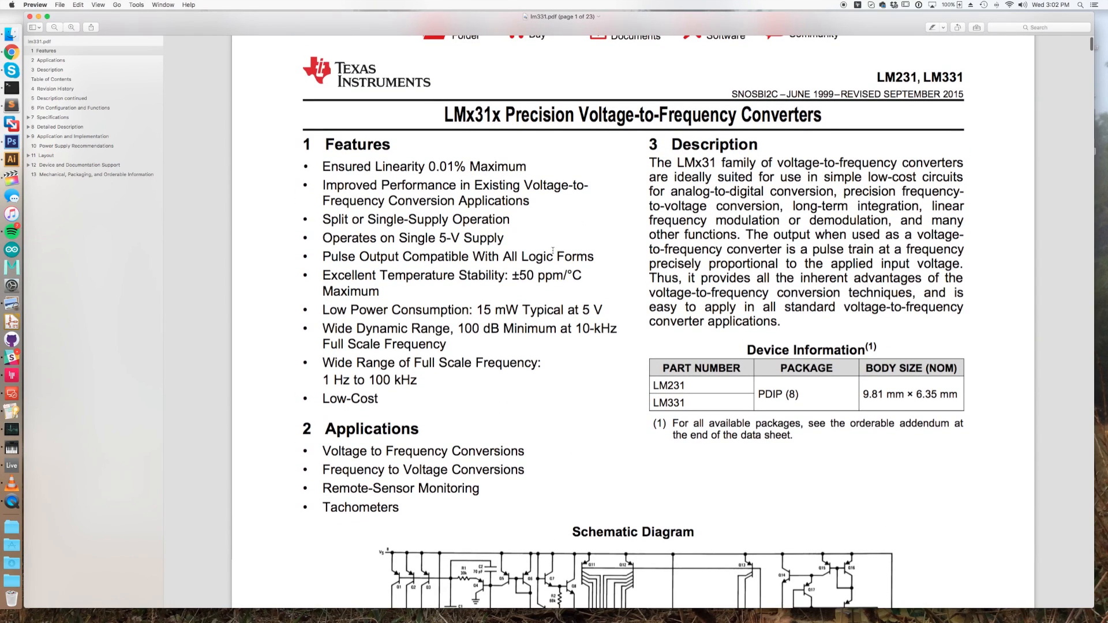
mouse_move(482, 389)
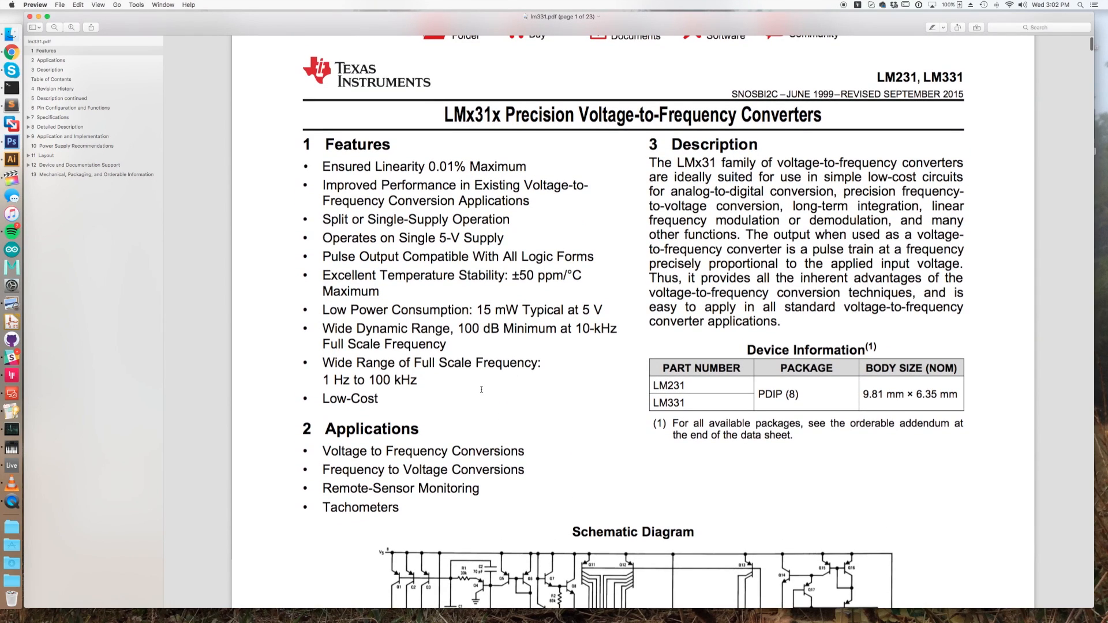
mouse_move(567, 502)
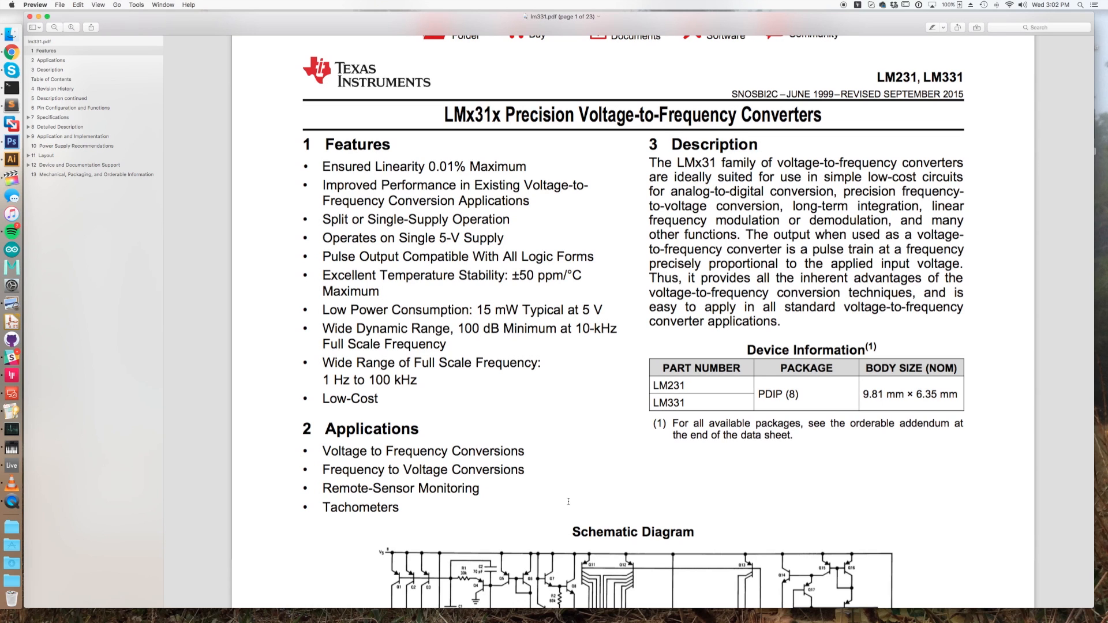
scroll("down", 3)
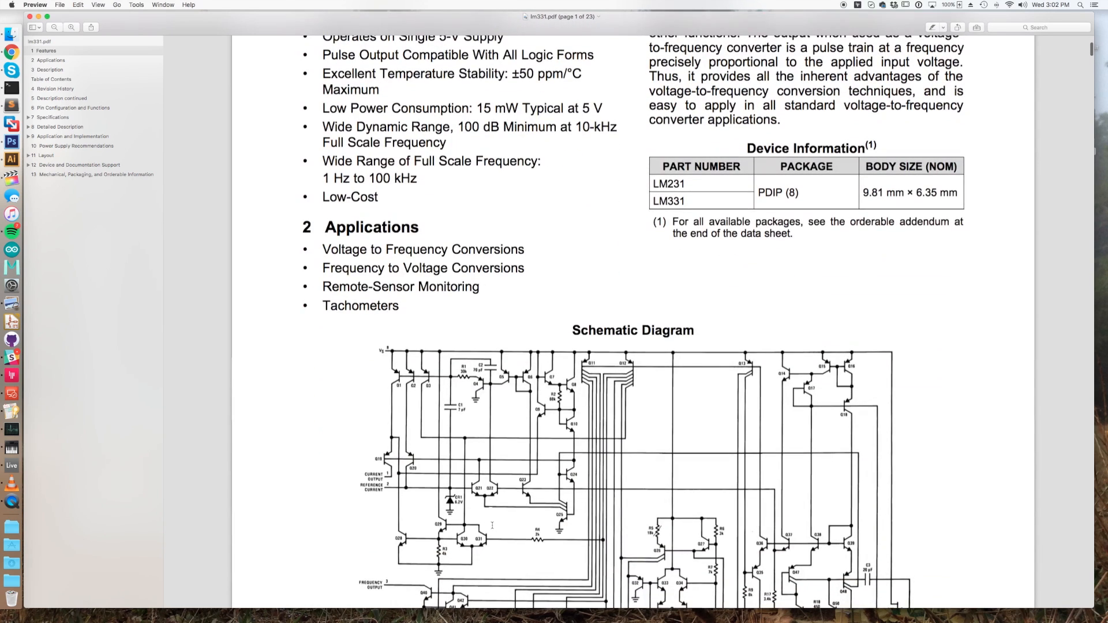
scroll("down", 3)
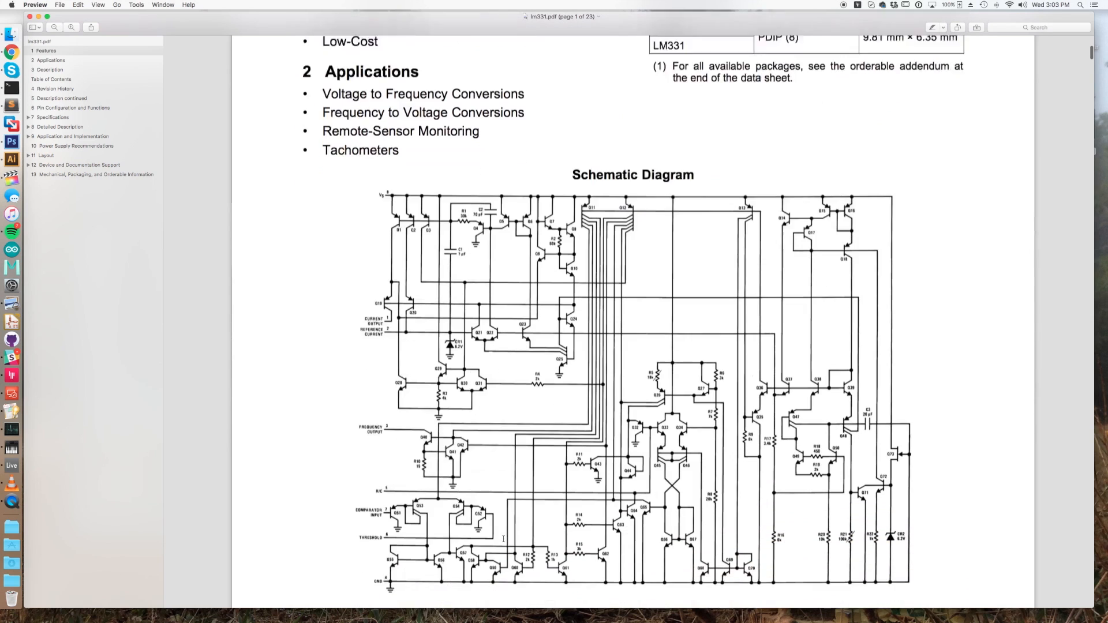
Scroll down to the Pin Configuration and Functions section with the 8-pin pinout and pin table.
scroll("down", 3)
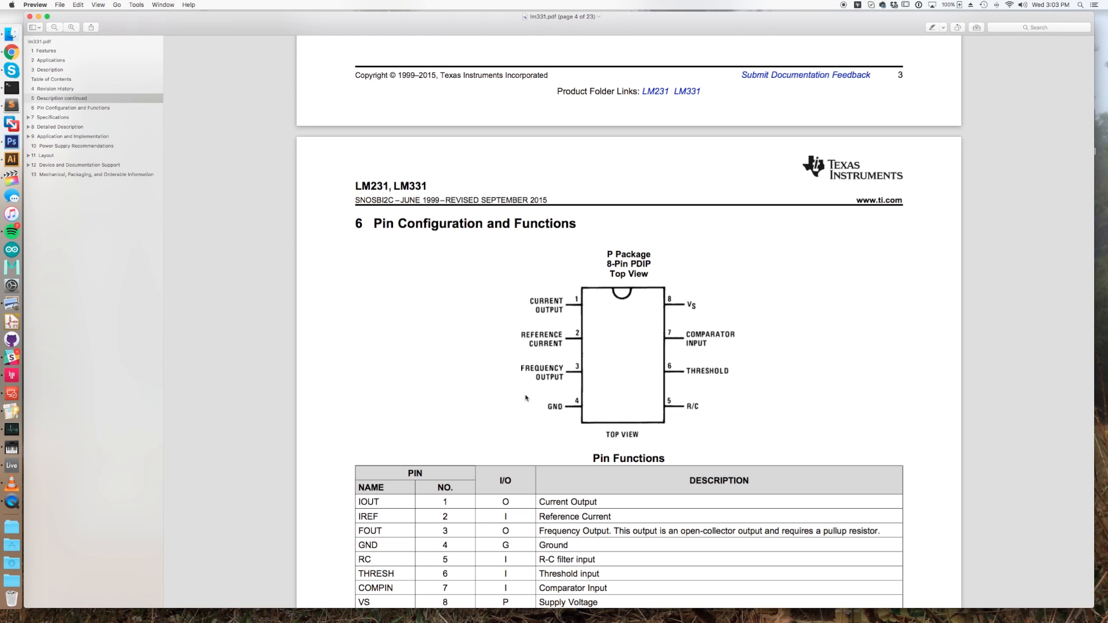
mouse_move(439, 384)
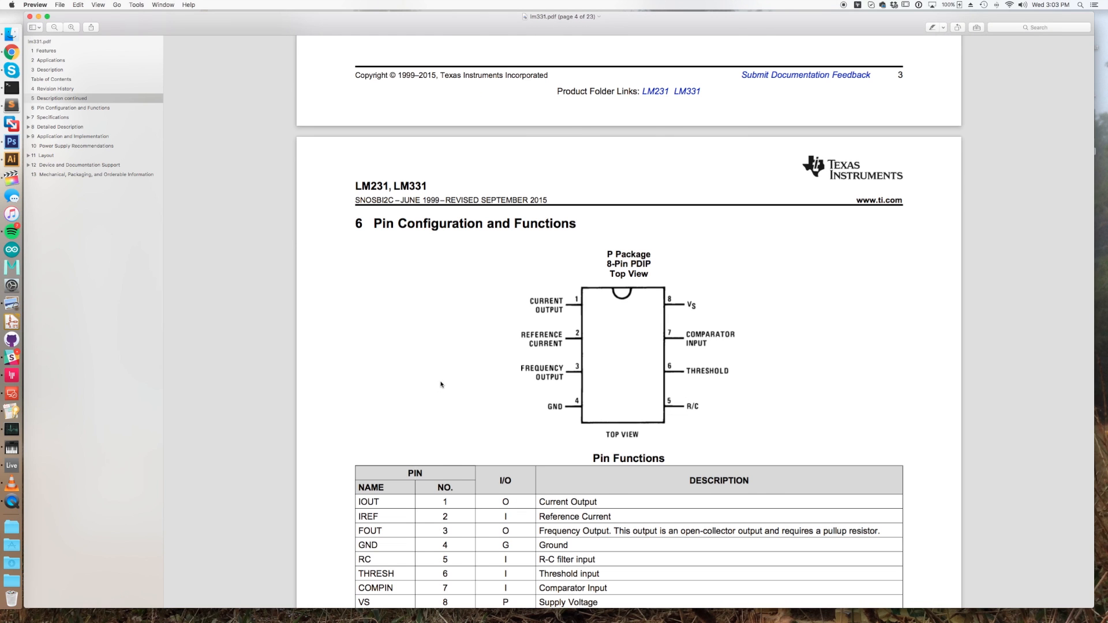
Return to the Features section on page 1 and scroll down to the full Schematic Diagram.
left_click(45, 50)
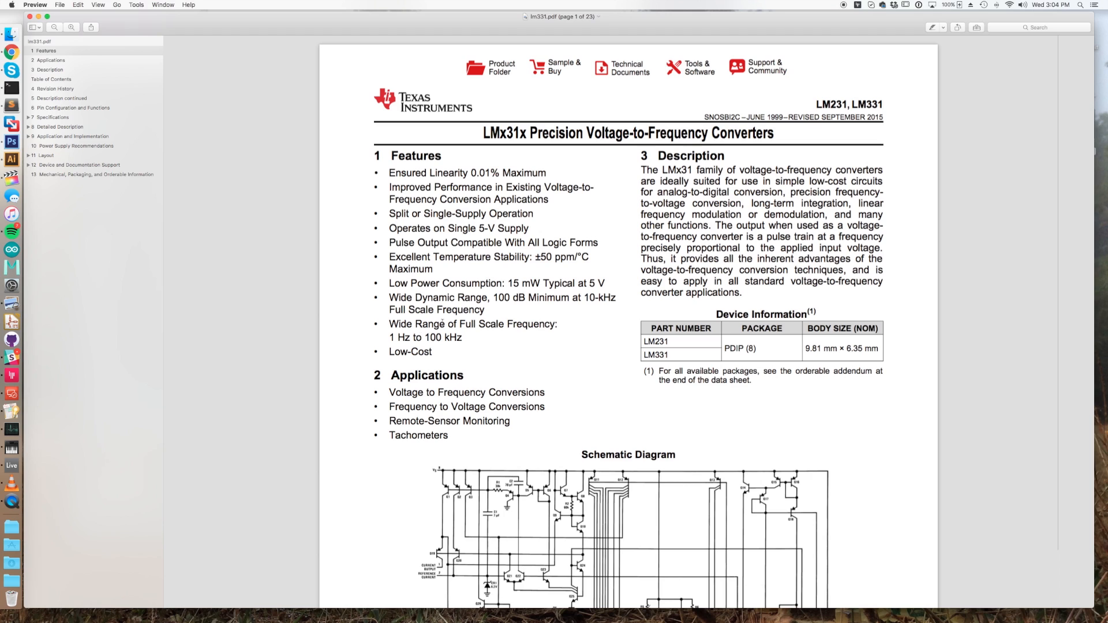
mouse_move(619, 349)
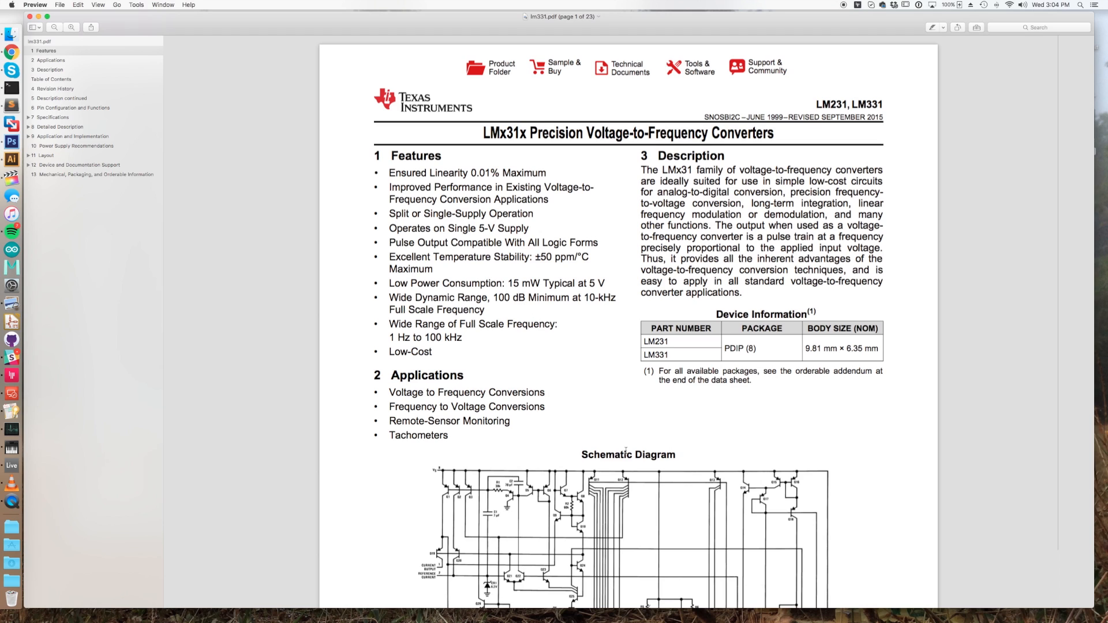
mouse_move(329, 323)
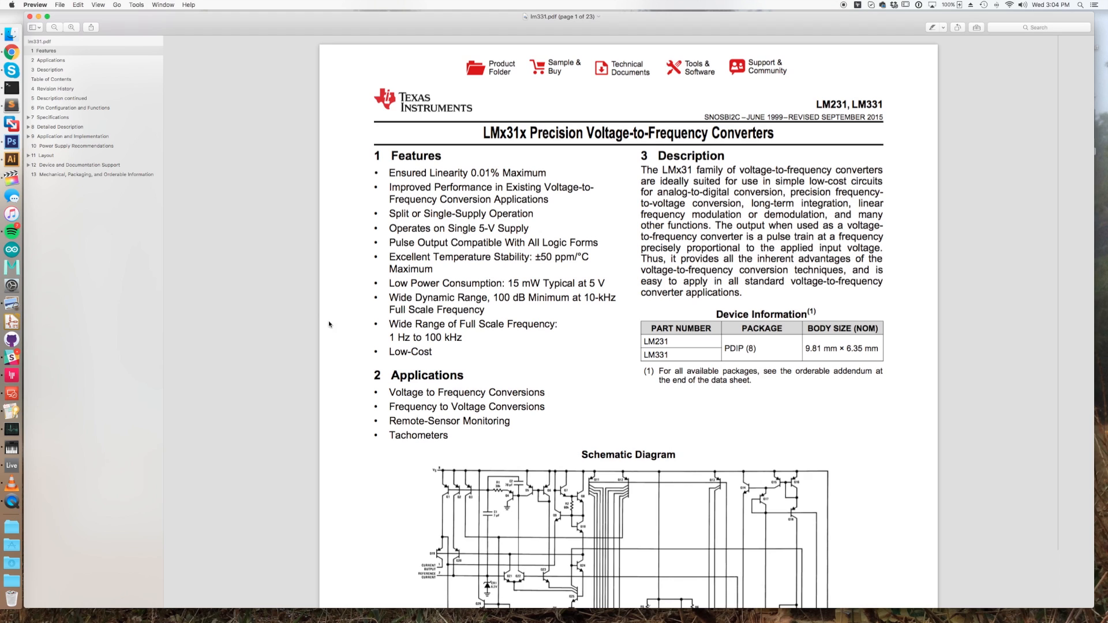
mouse_move(367, 296)
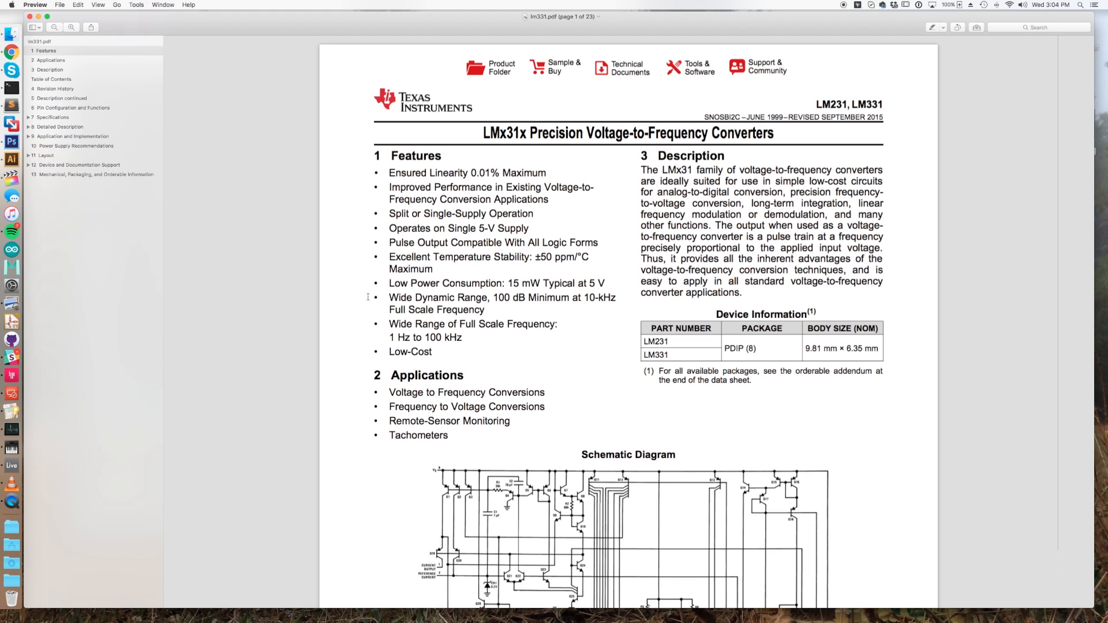
mouse_move(357, 310)
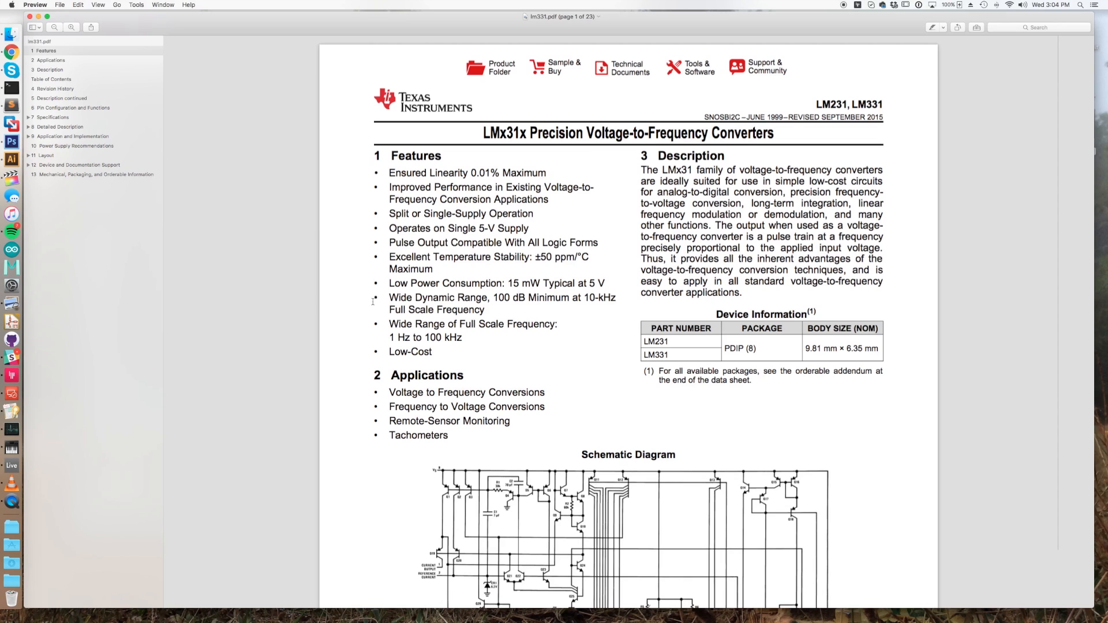
scroll("down", 3)
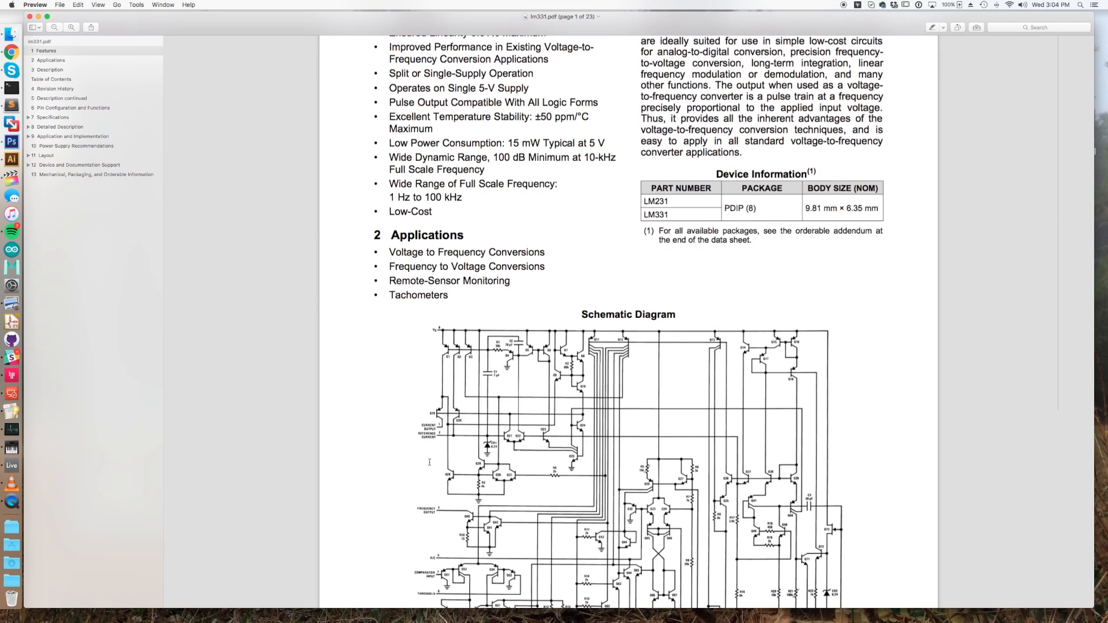
mouse_move(633, 463)
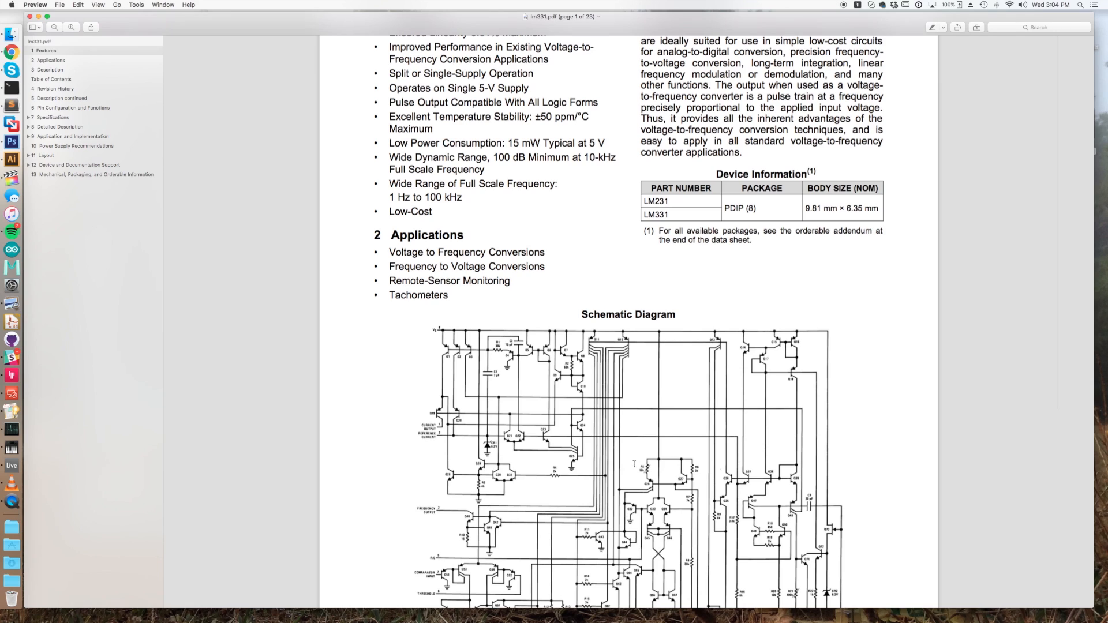
mouse_move(518, 203)
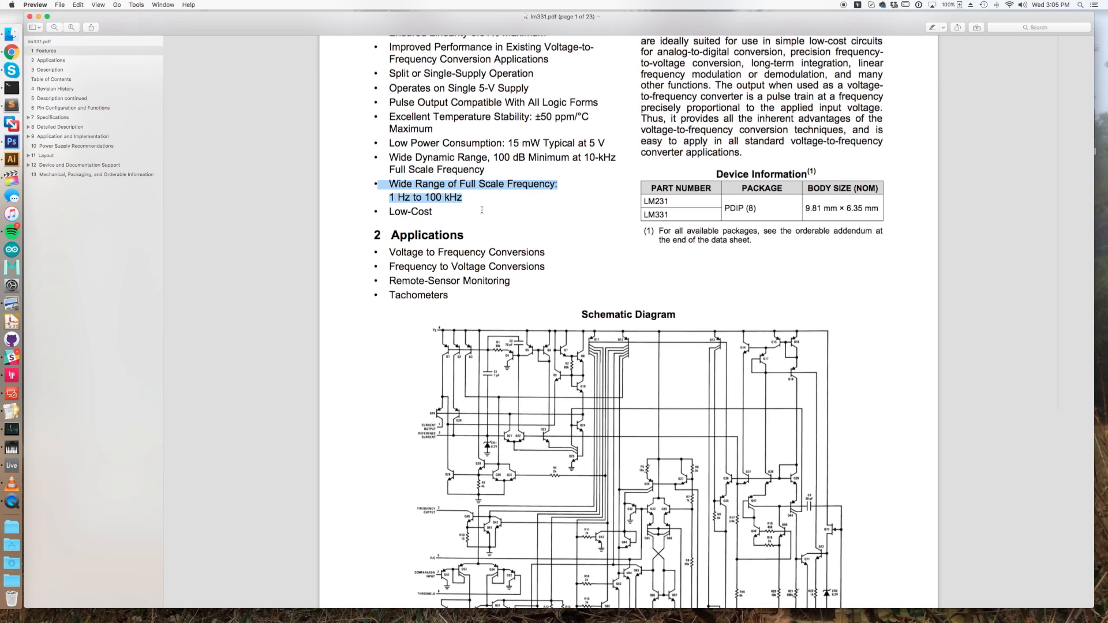
mouse_move(478, 206)
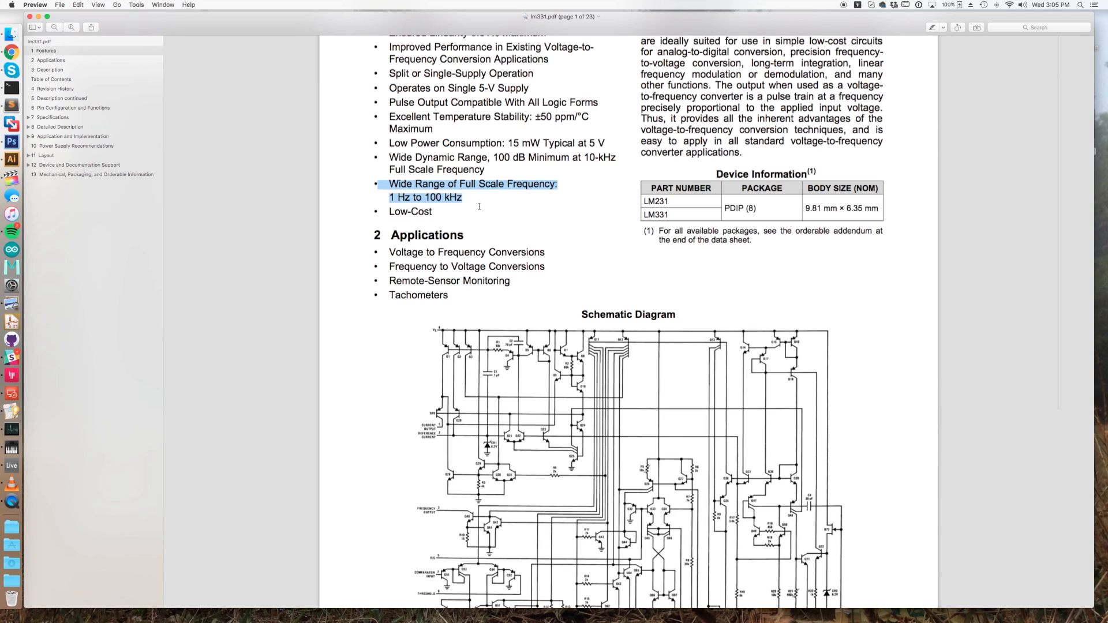
mouse_move(662, 362)
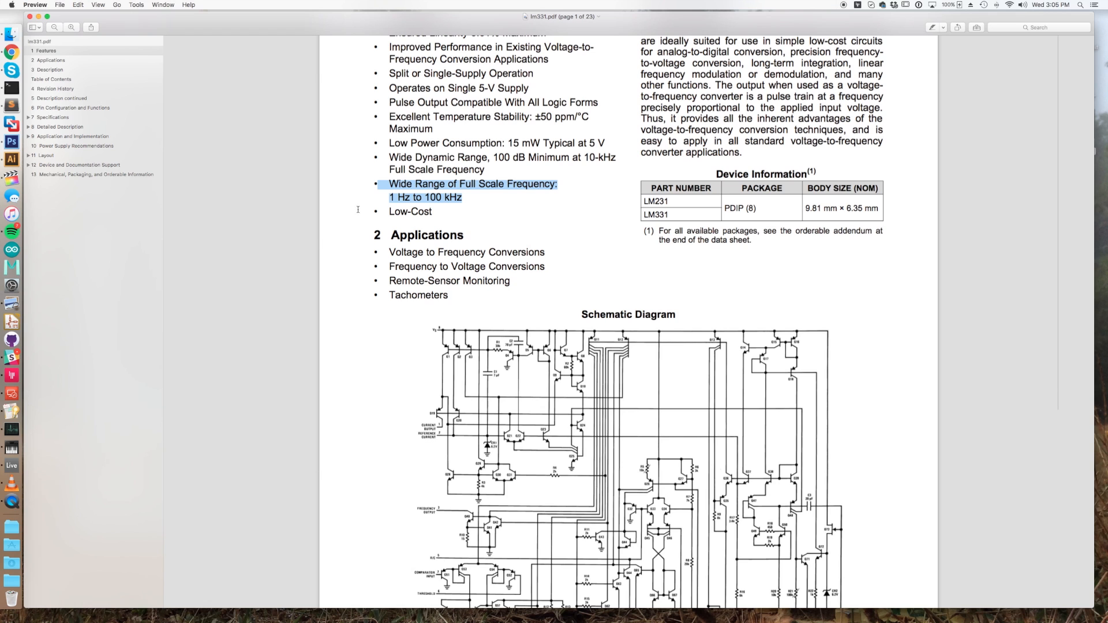
left_click(523, 228)
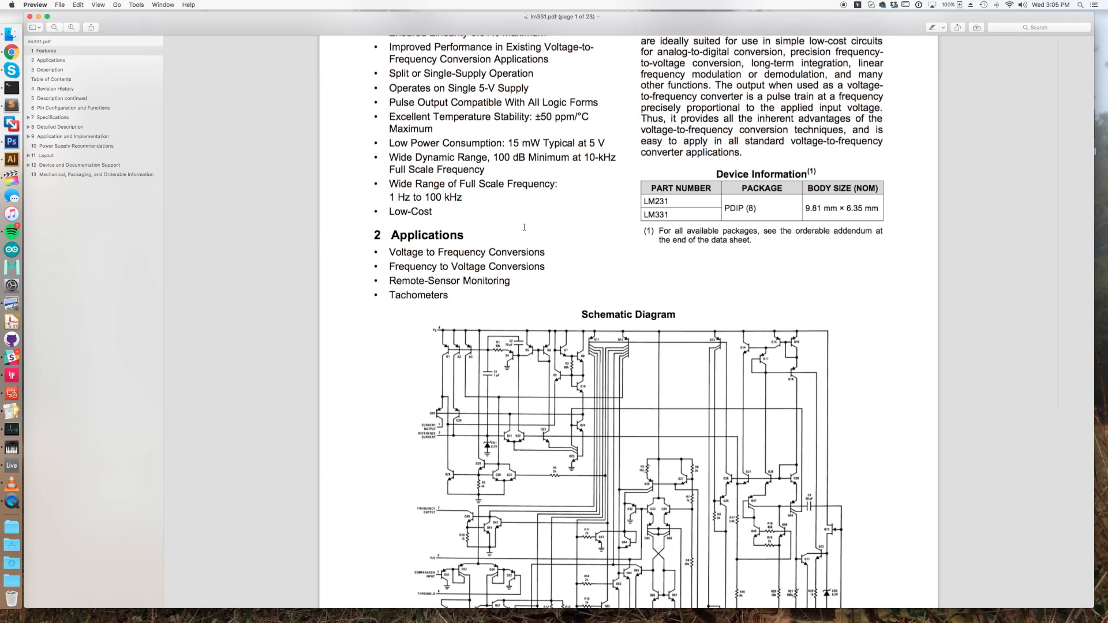
scroll("down", 3)
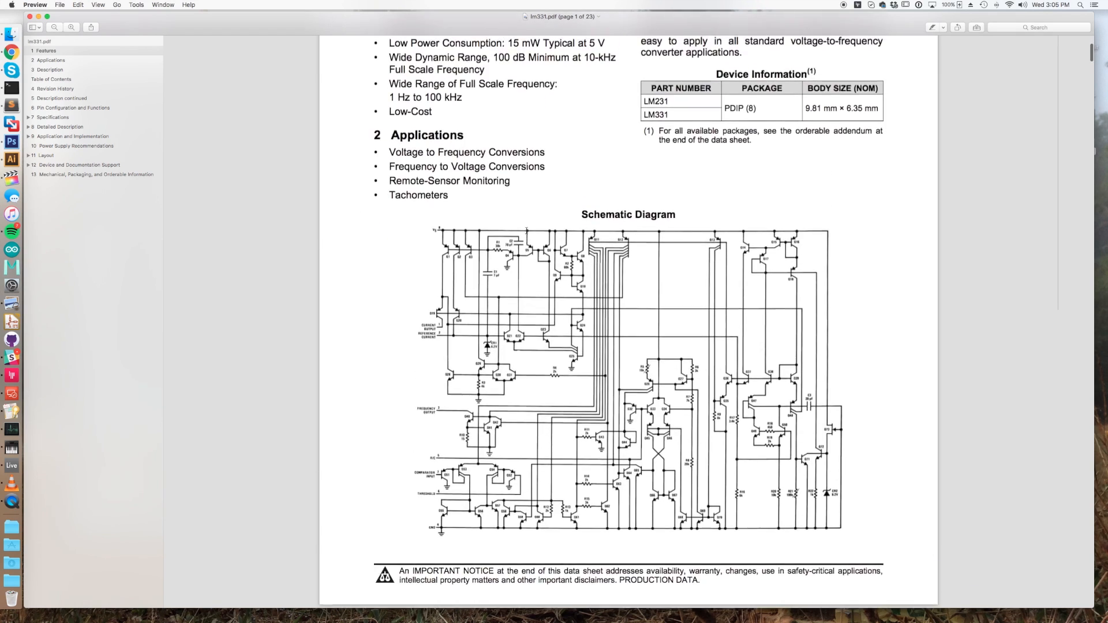
Scroll to the Application and Implementation section showing the Figure 13 block diagram.
scroll("up", 3)
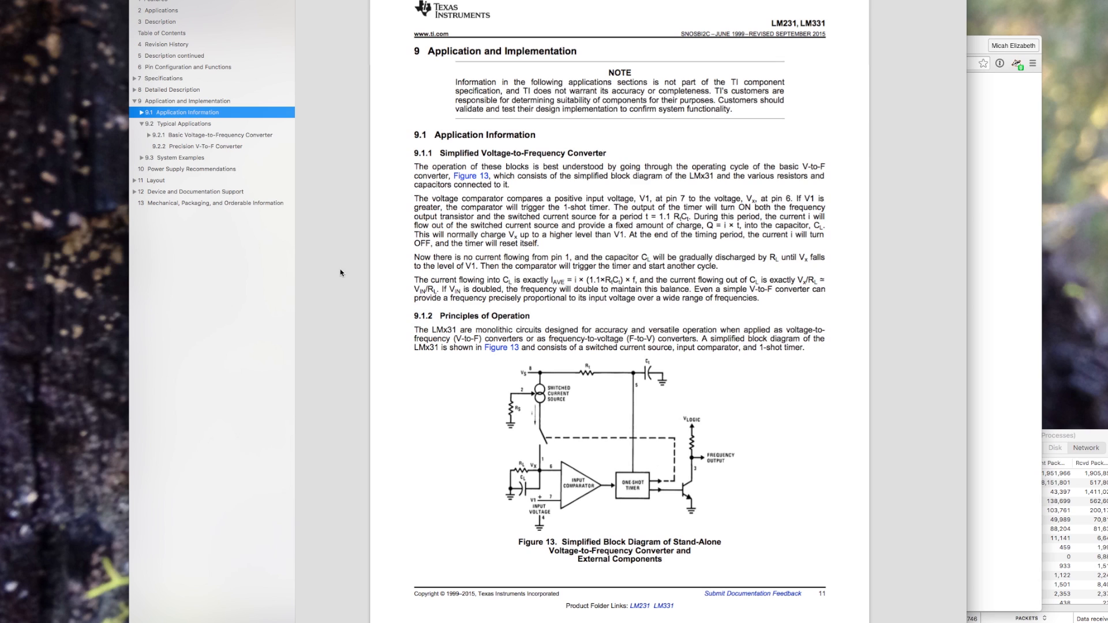
mouse_move(331, 405)
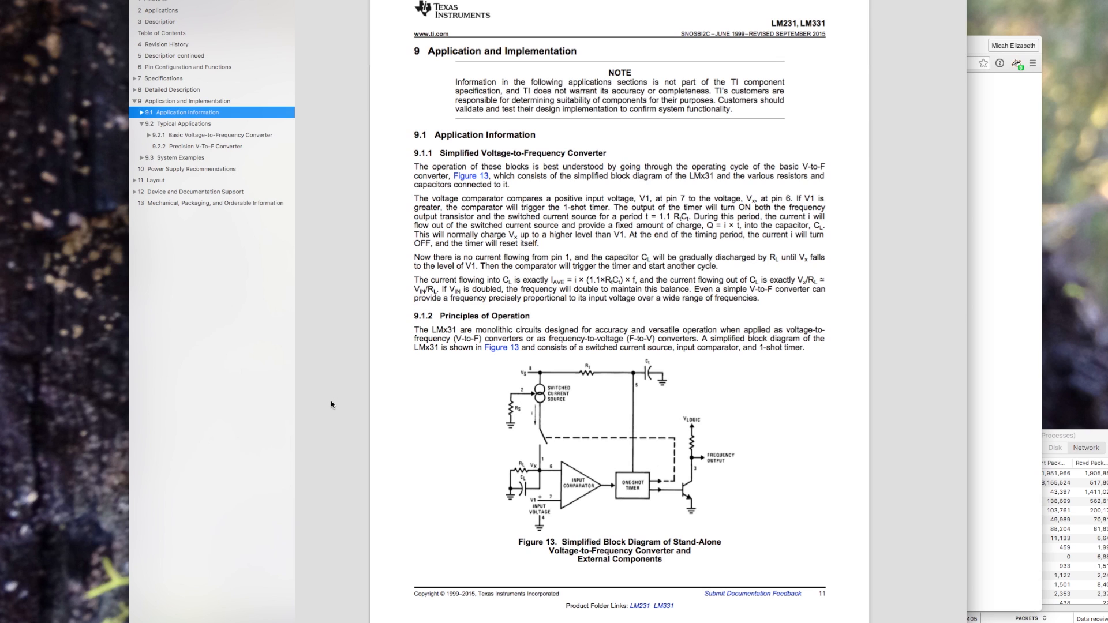
Scroll past Figure 13 to Figure 14, the simple stand-alone V-to-F converter circuit.
scroll("down", 3)
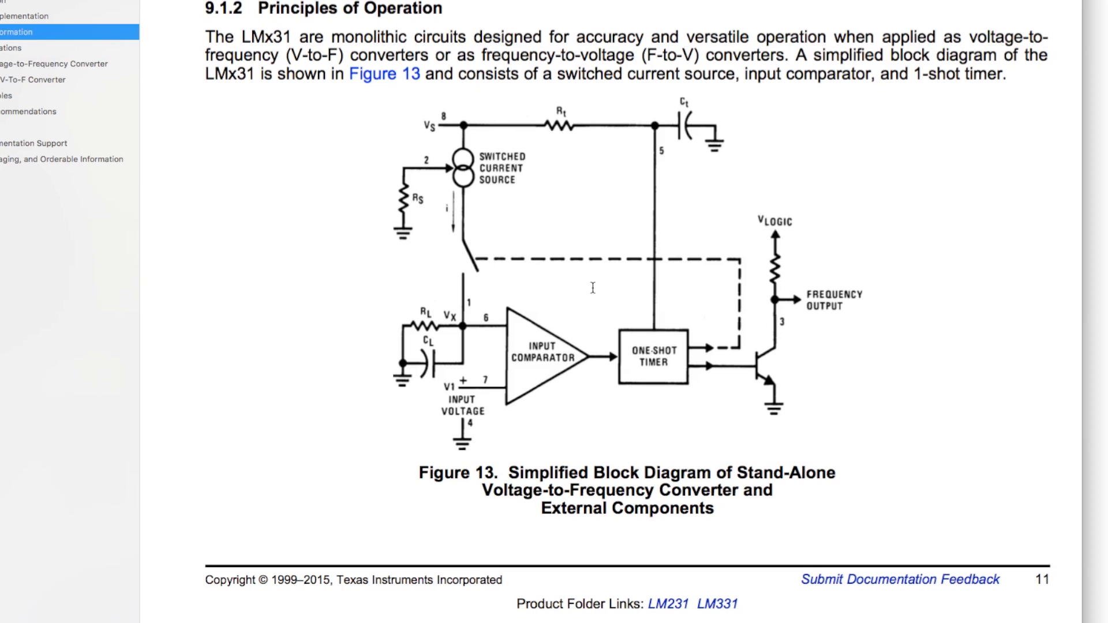
mouse_move(366, 370)
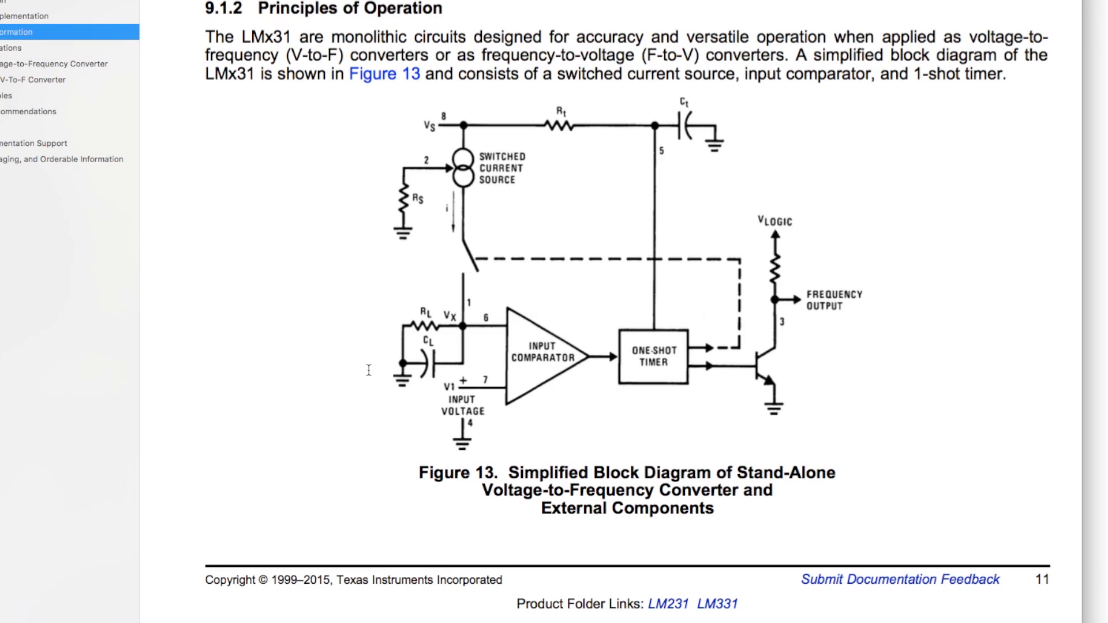
scroll("down", 3)
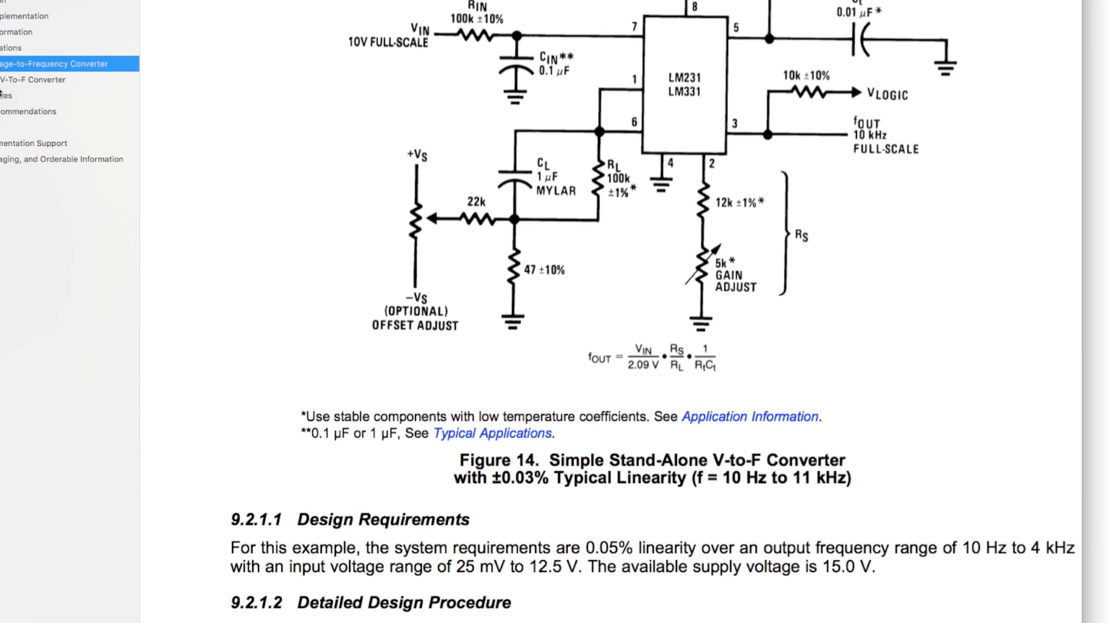
Scroll through the example circuits to the light-to-frequency phototransistor converter.
scroll("down", 3)
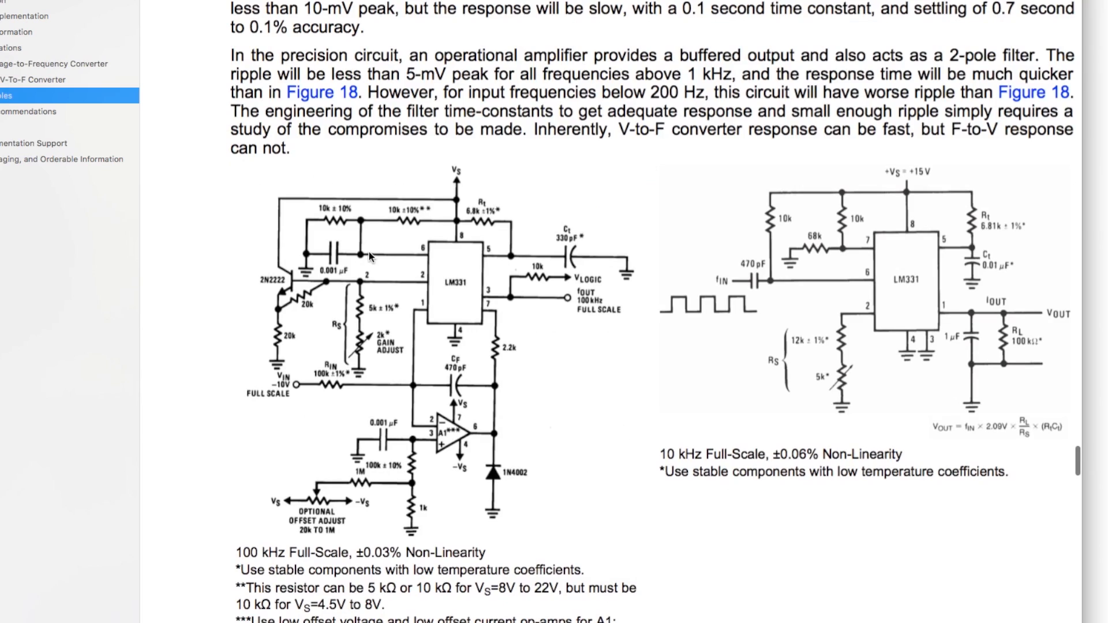
scroll("down", 3)
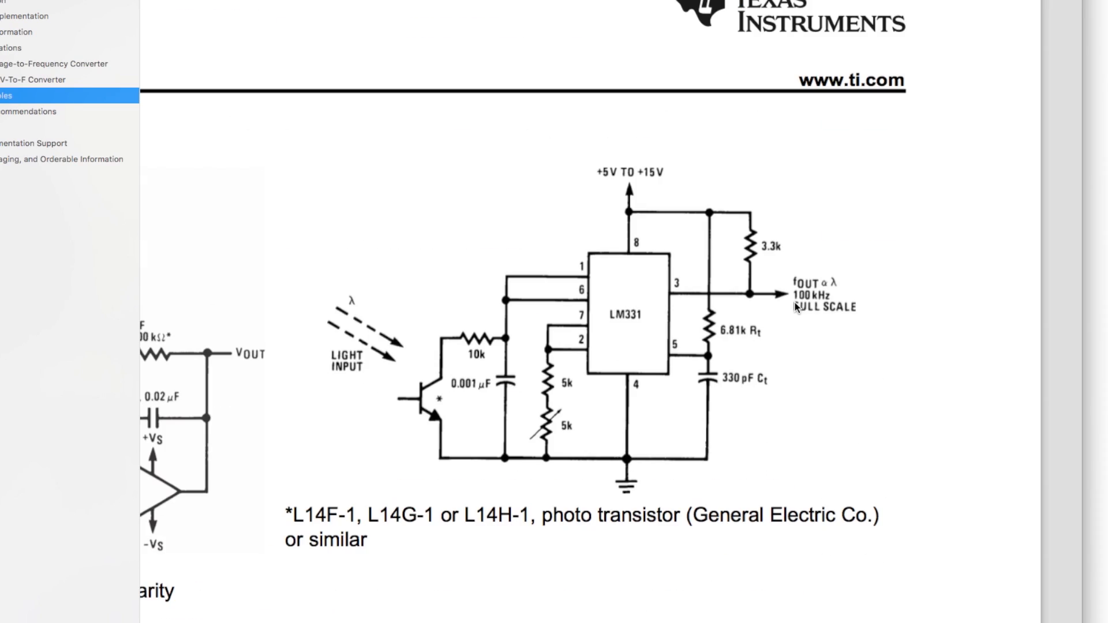